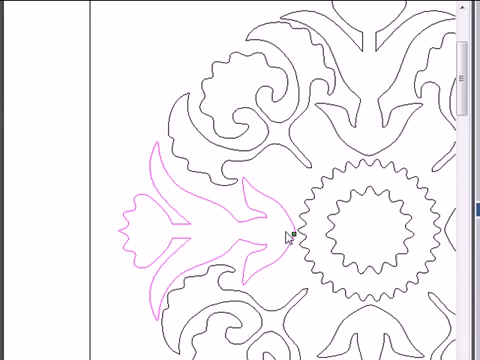
mouse_move(410, 120)
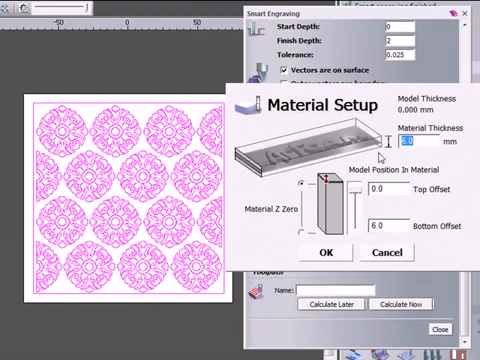
Confirm the material thickness and Z position for the plate.
left_click(324, 252)
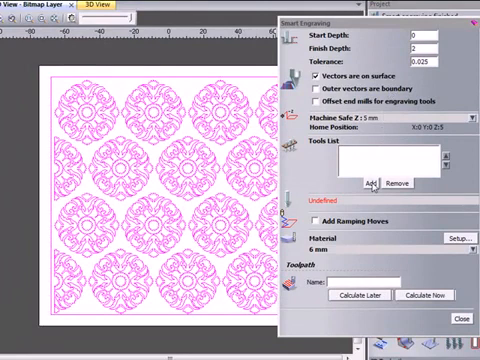
Add the 6 mm, 3 mm and 1.5 mm end mills from the Tool Database.
left_click(340, 182)
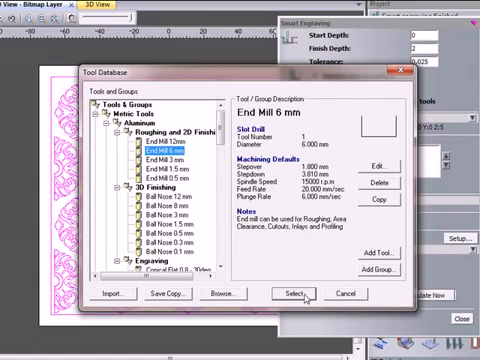
left_click(300, 292)
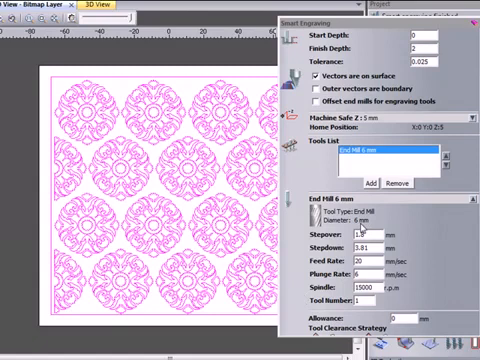
scroll("down", 3)
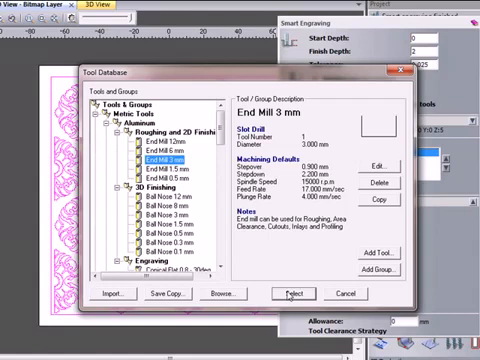
left_click(276, 292)
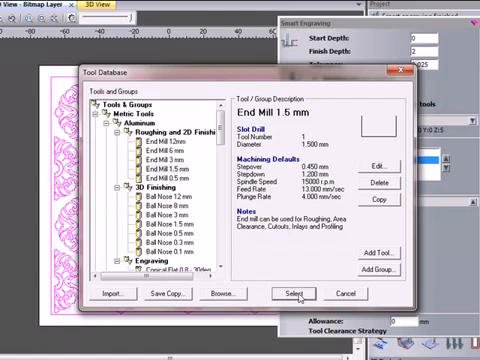
left_click(294, 292)
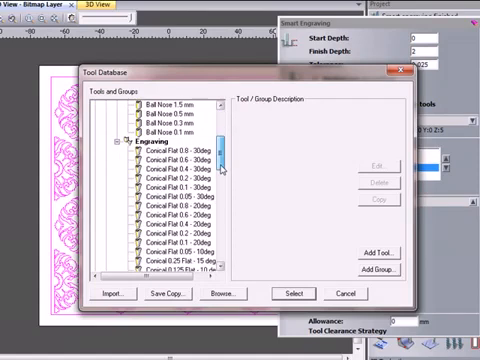
Scroll the Tool Database down to the Engraving group of conical tools.
scroll("down", 3)
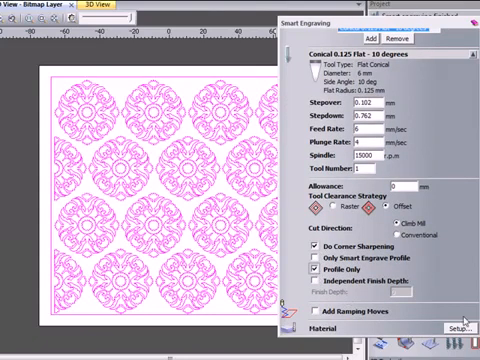
Calculate the Engraving toolpath across the whole pattern and finish the setup.
scroll("down", 3)
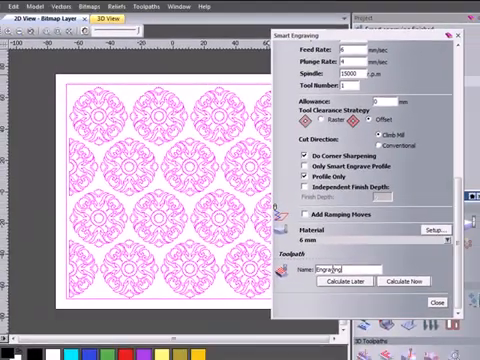
left_click(400, 280)
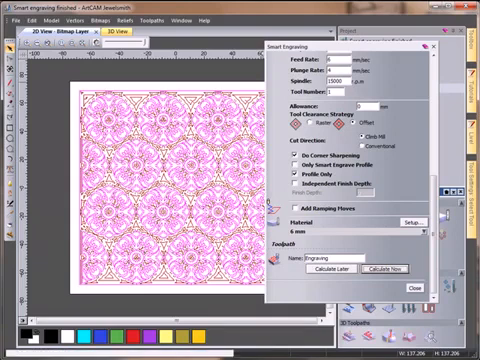
left_click(382, 272)
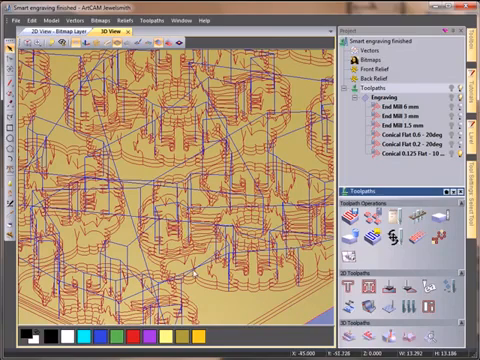
mouse_move(218, 288)
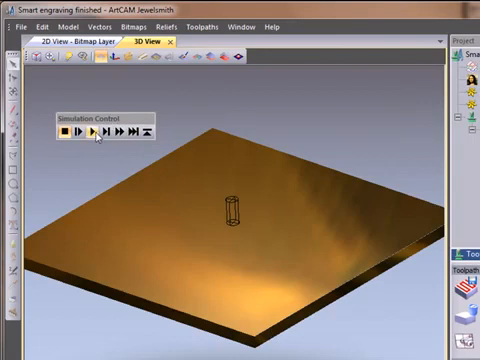
Run the Simulation Control playback so the engraved pattern cuts appear on the 3D plate.
left_click(88, 132)
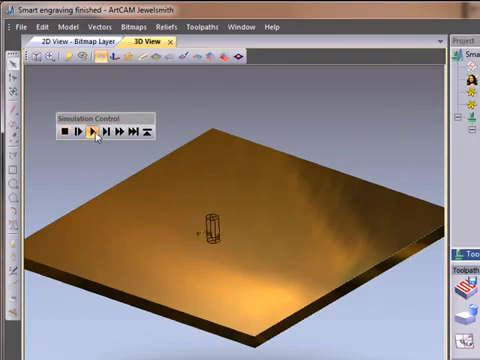
left_click(92, 132)
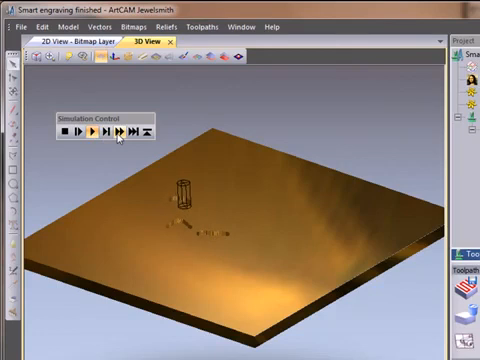
left_click(94, 132)
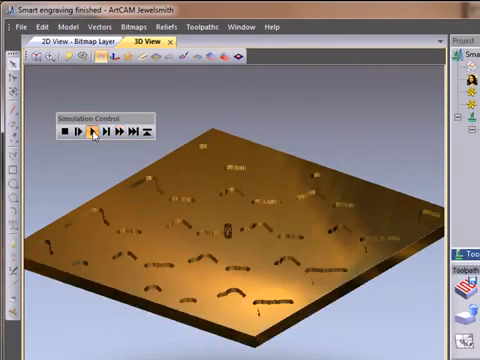